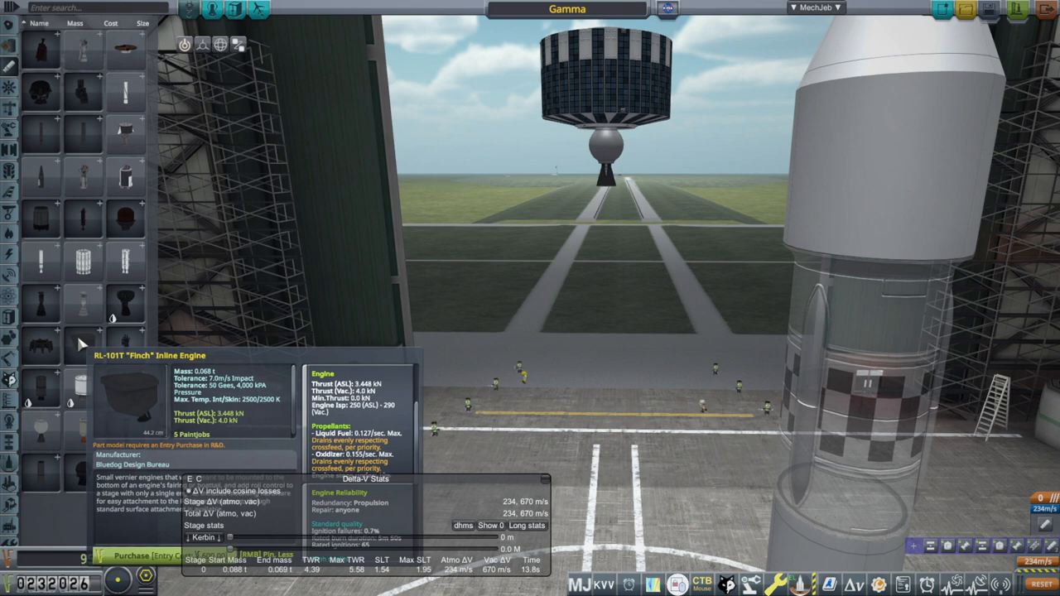
pyautogui.moveTo(354, 457)
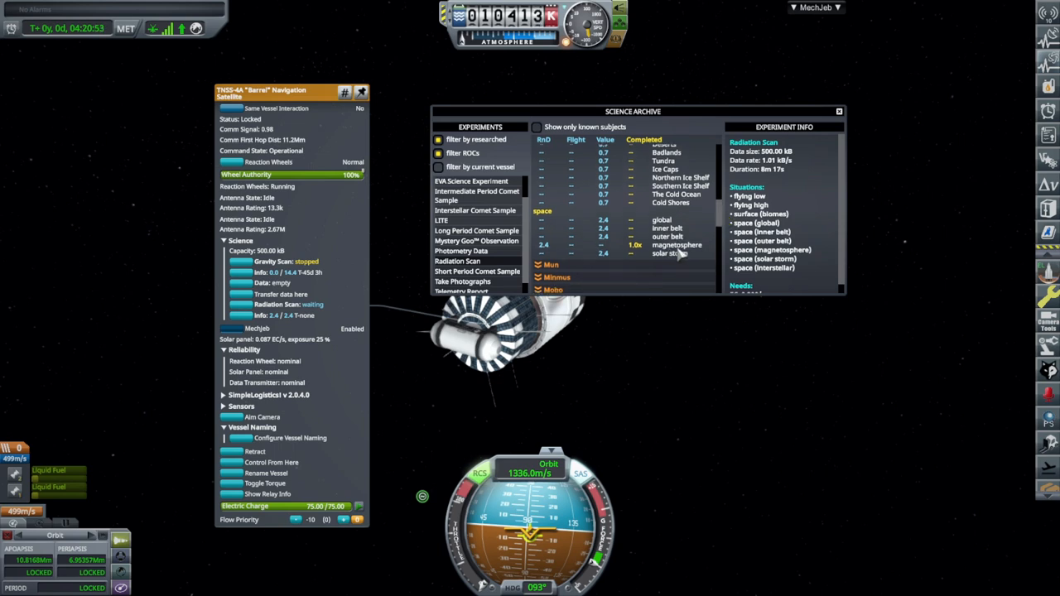
# Step: Close the Science Archive, start the satellite's gravity scan, and pause the game
pyautogui.click(837, 111)
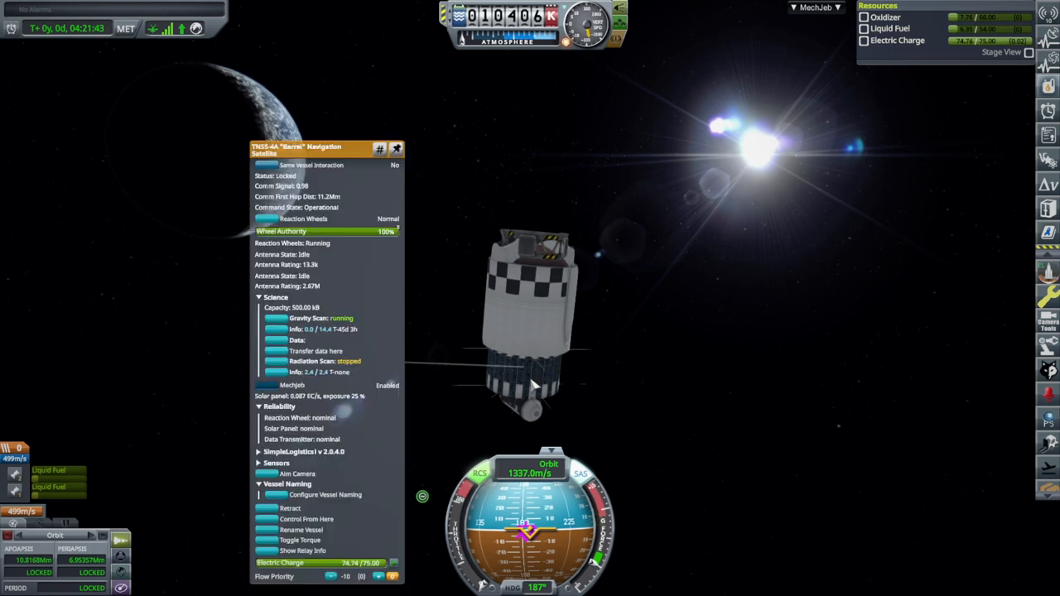
pyautogui.press('Escape')
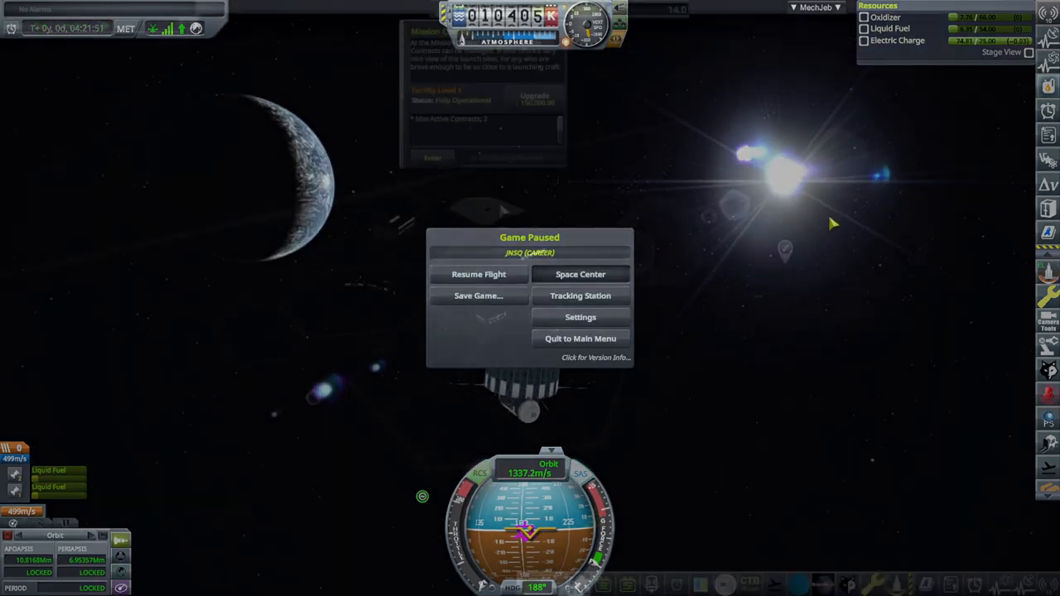
# Step: Choose Space Center from the Game Paused menu to exit the satellite flight
pyautogui.click(581, 295)
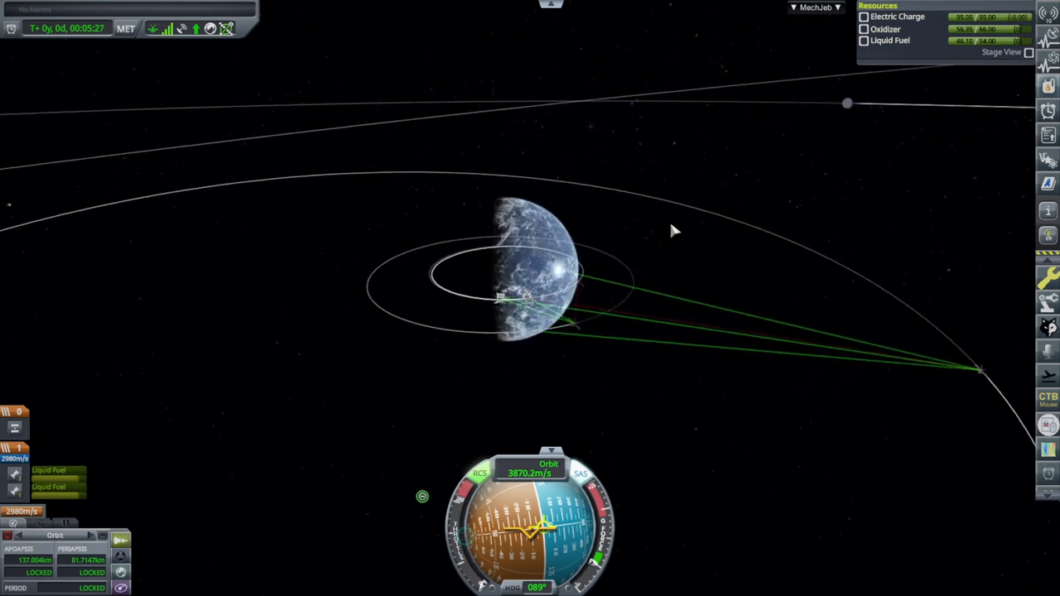
# Step: Zoom the map out to show the 137 by 81 km orbit against the Mun's path
pyautogui.scroll(-3)
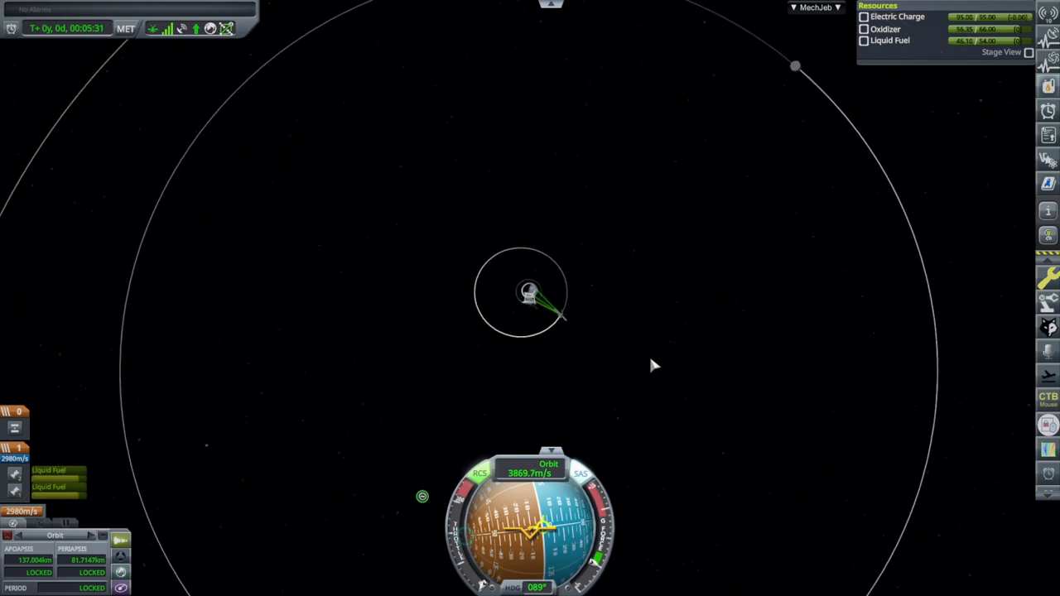